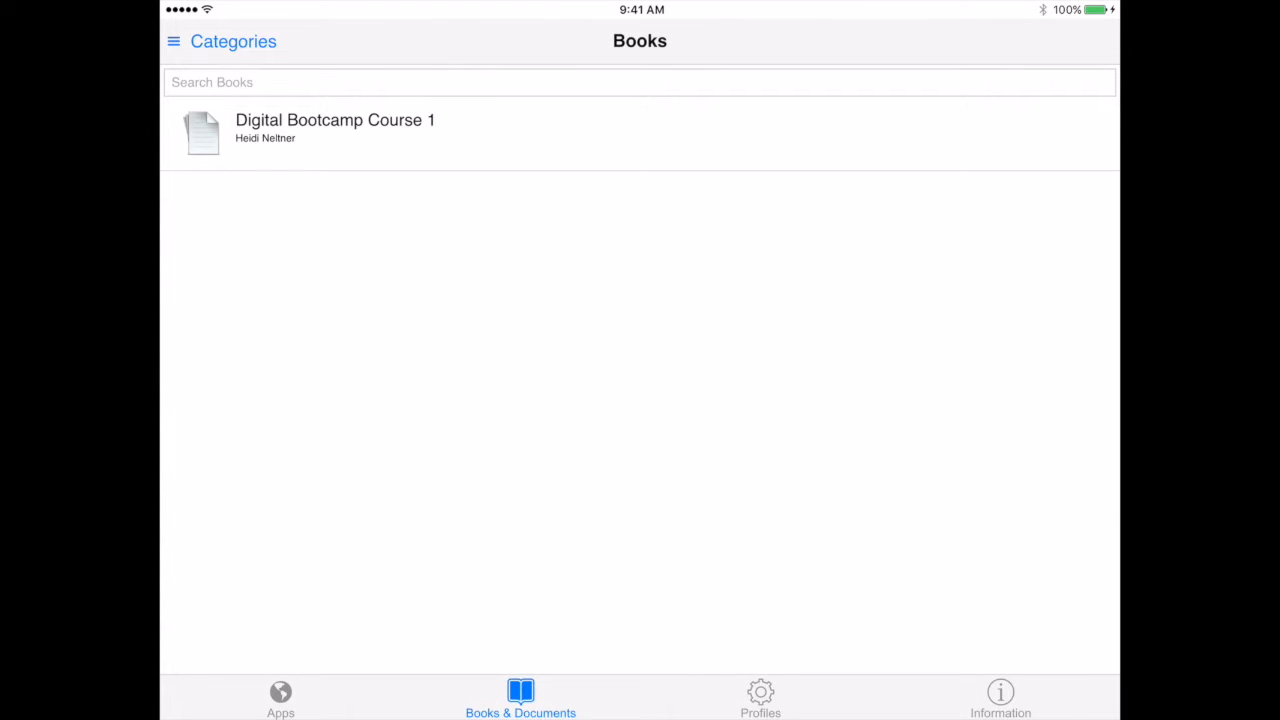
Step: From the Books catalogue, install Digital Bootcamp Course 1 and dismiss the success alert
click(280, 697)
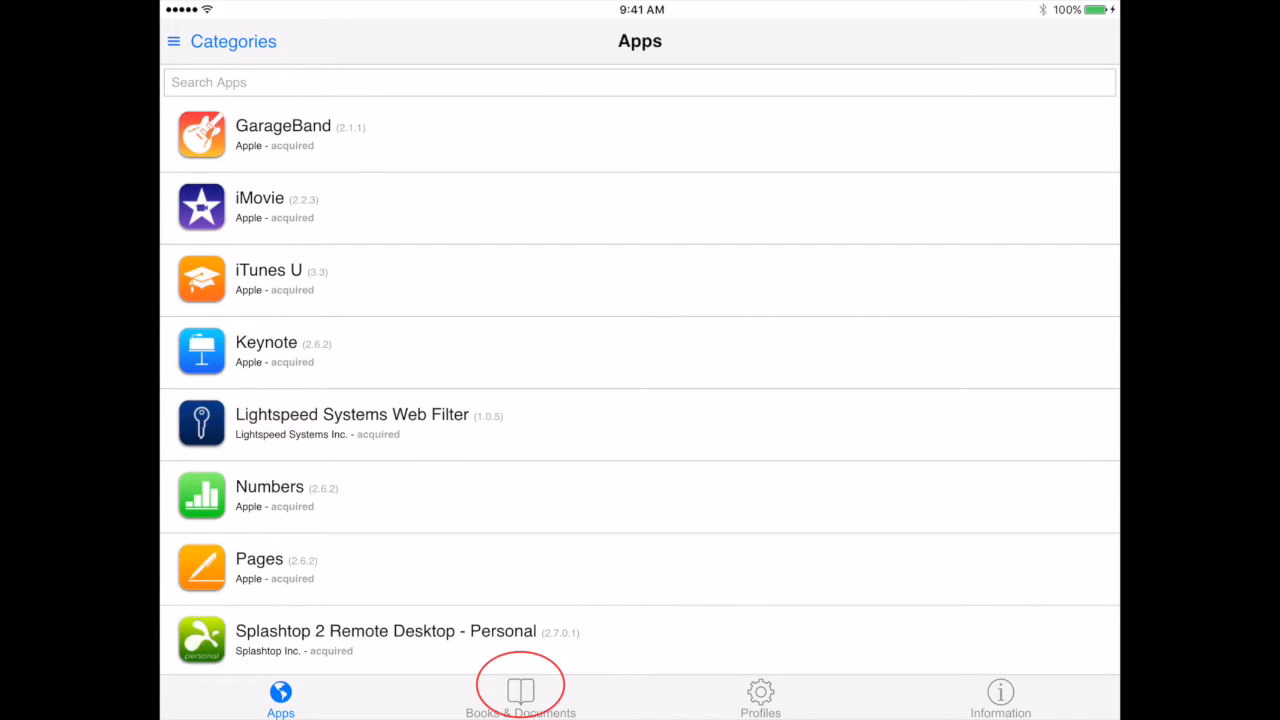
click(520, 697)
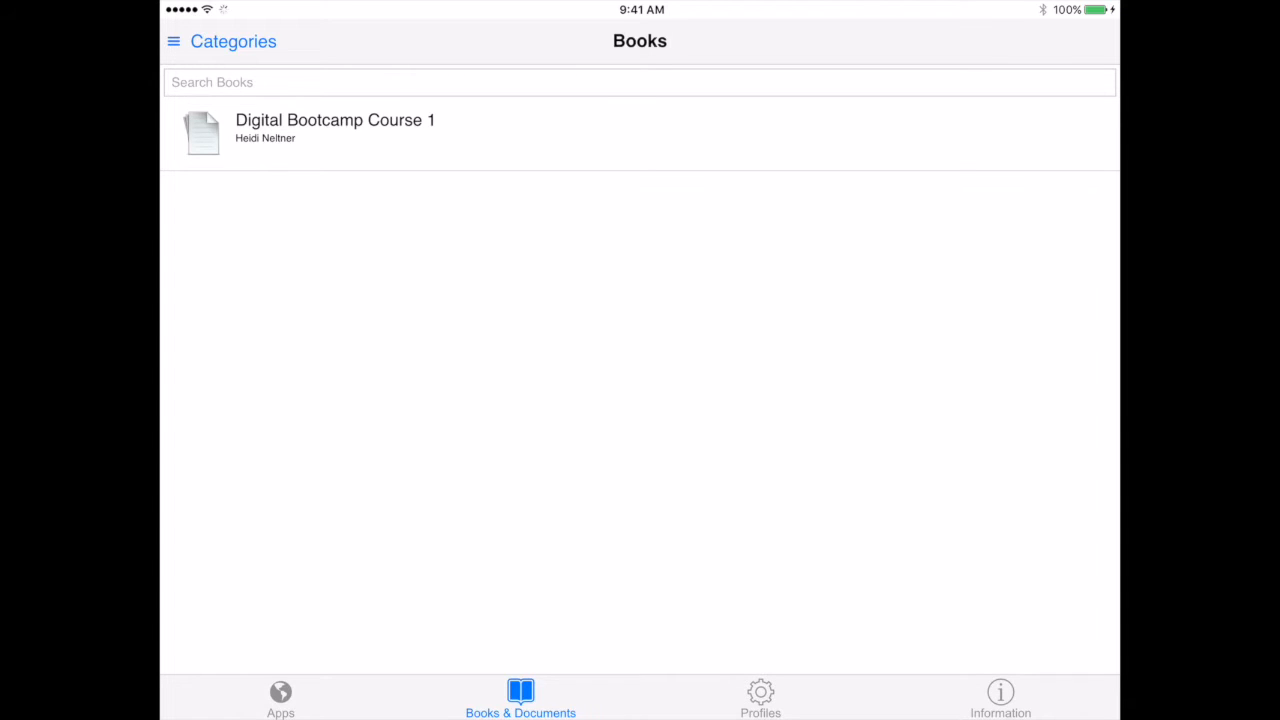
click(335, 130)
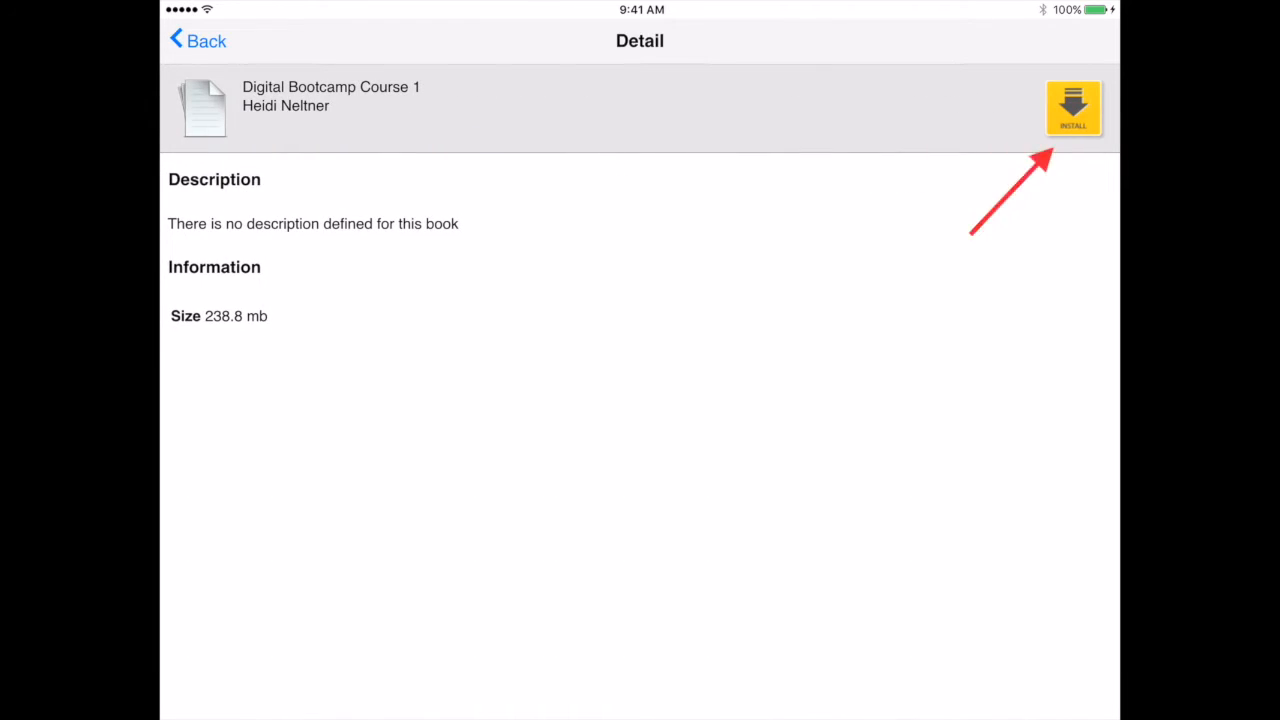
click(1072, 108)
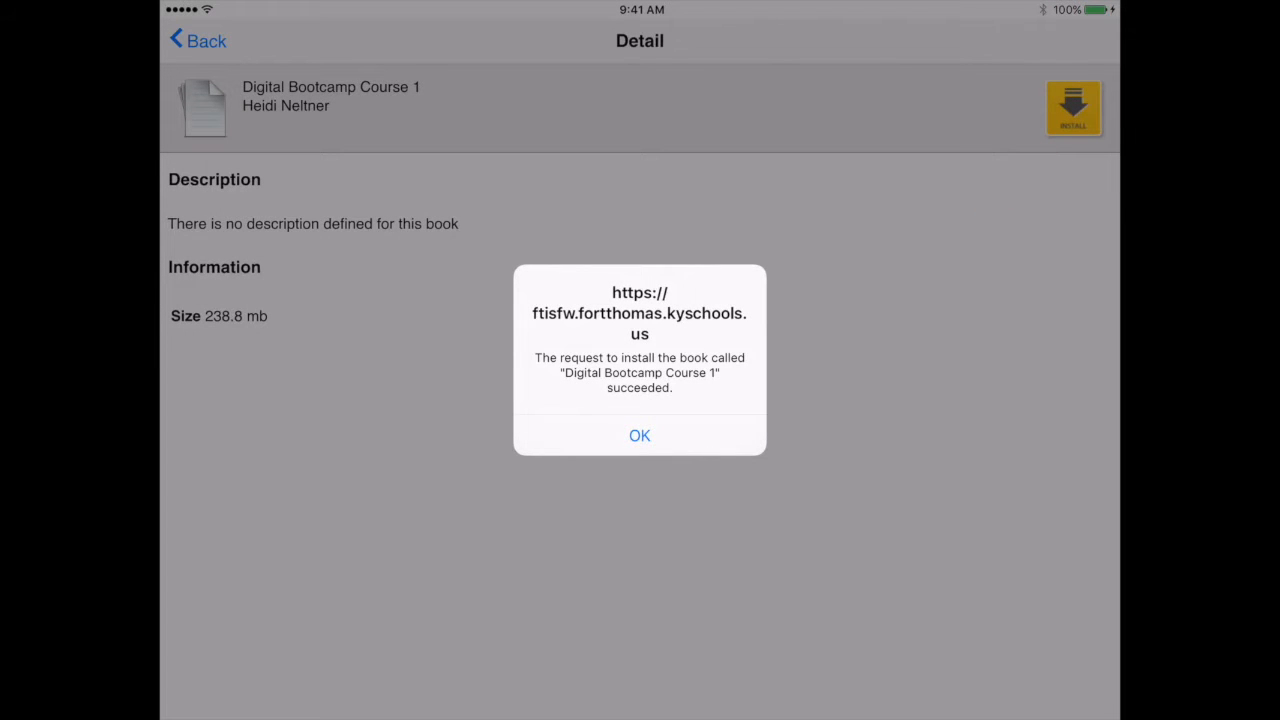
click(639, 435)
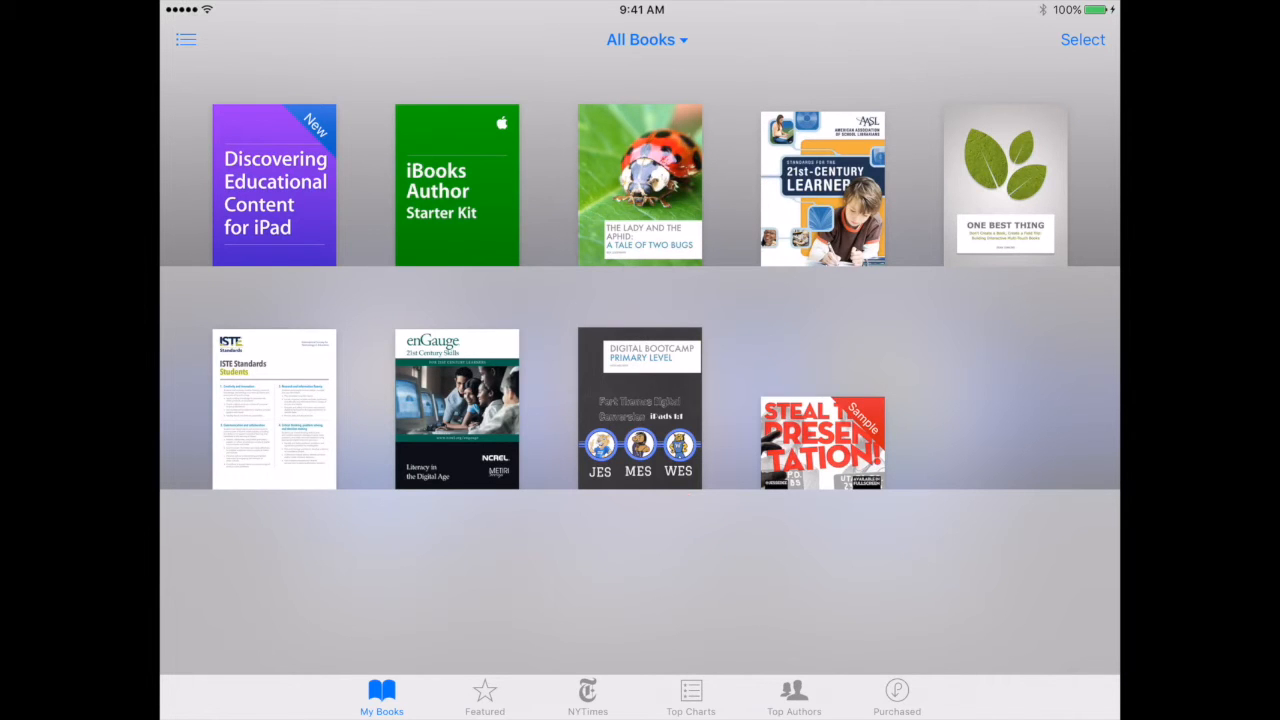
Step: Open the Digital Bootcamp cover, jump to page 1 'Apps' and start its Press to Play narration
click(640, 407)
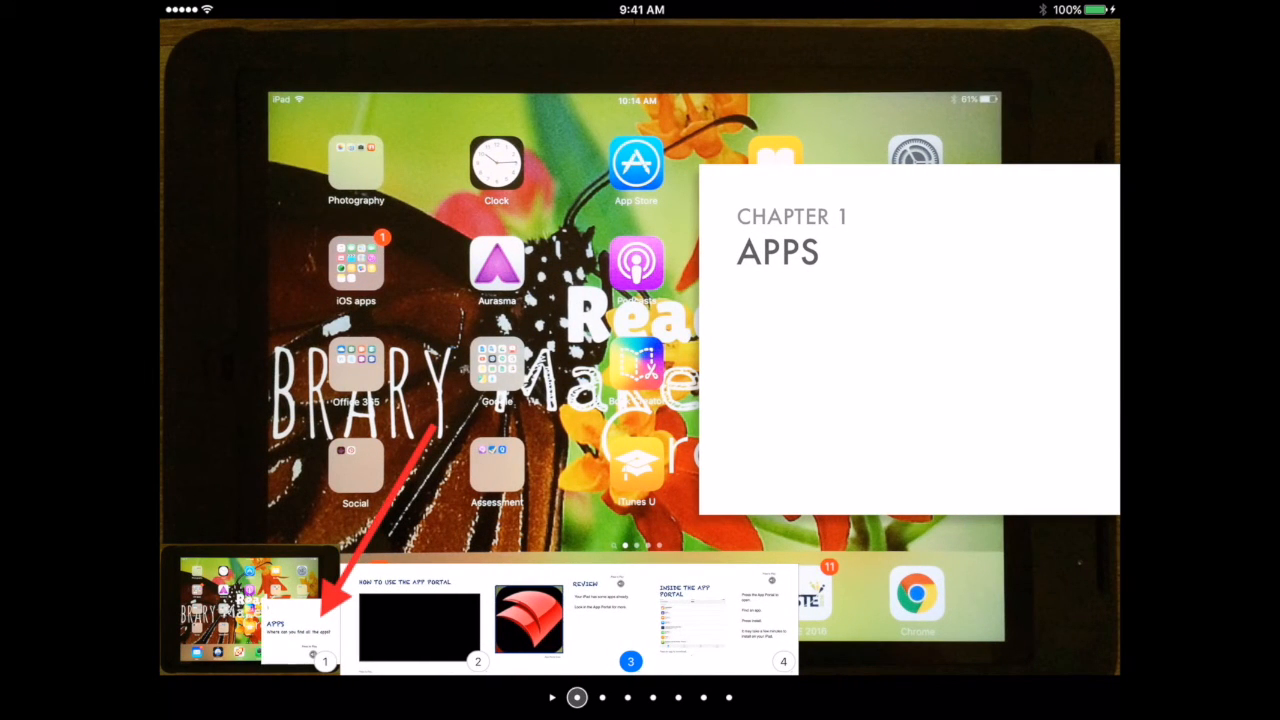
click(250, 610)
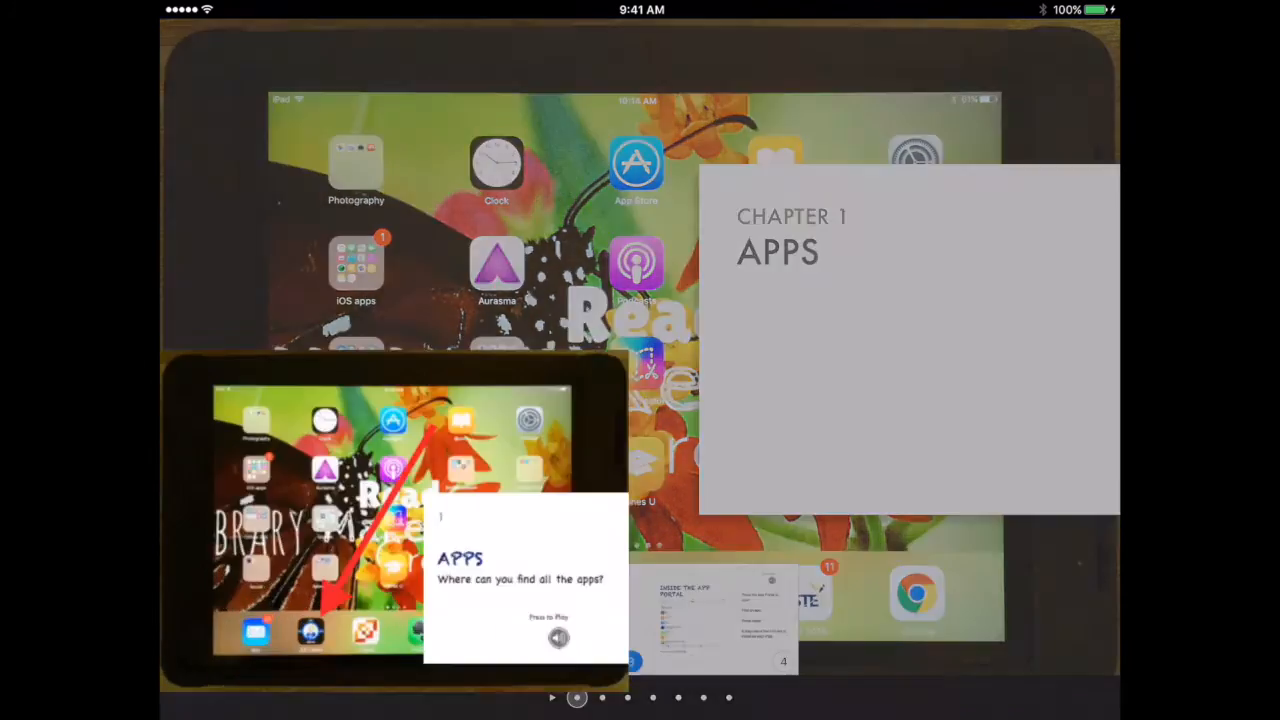
click(558, 638)
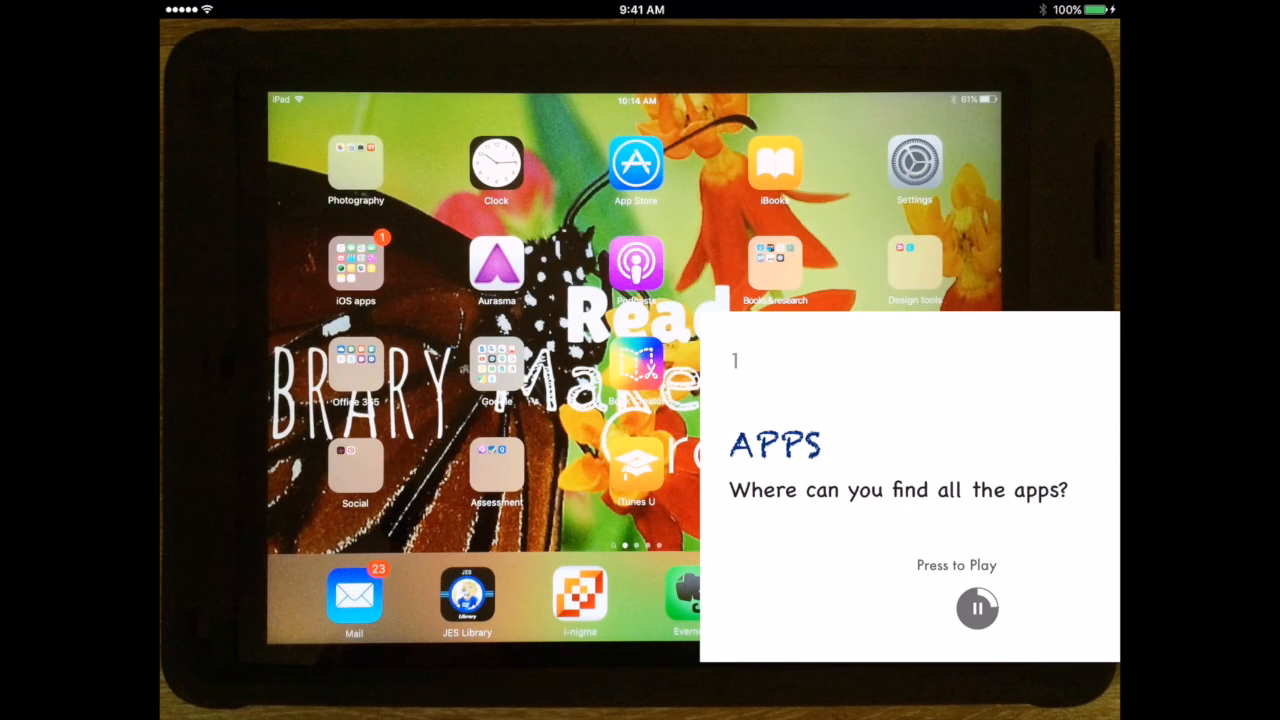